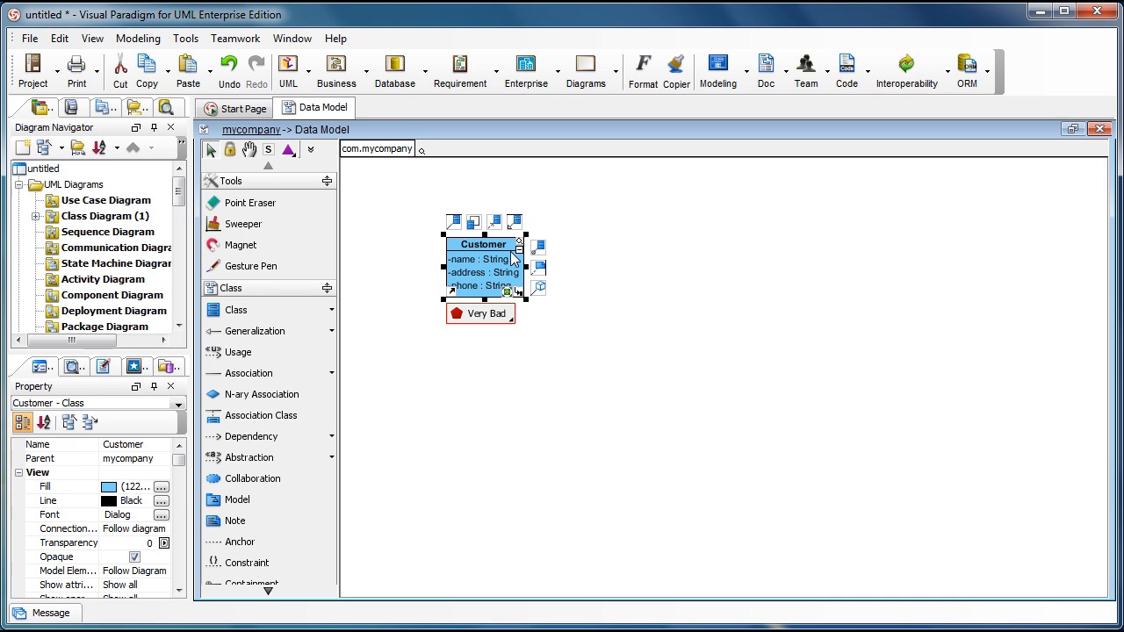
# Step: Add ORM Persistable and Entity Bean to Customer's stereotypes in Edit Stereotypes and apply
pyautogui.rightClick(500, 259)
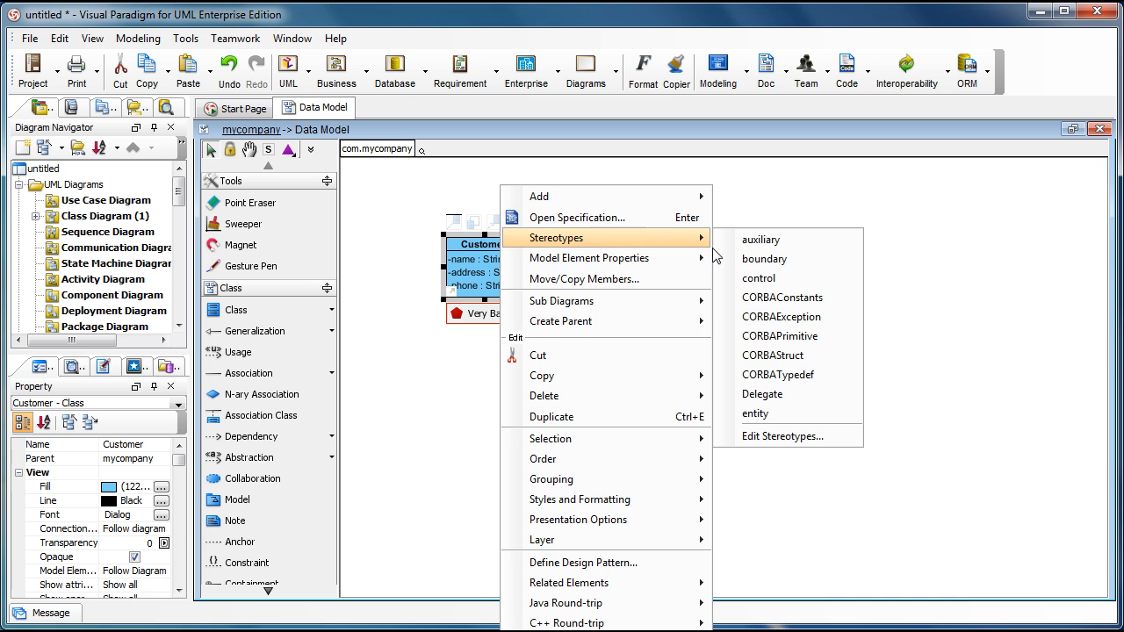
pyautogui.click(781, 436)
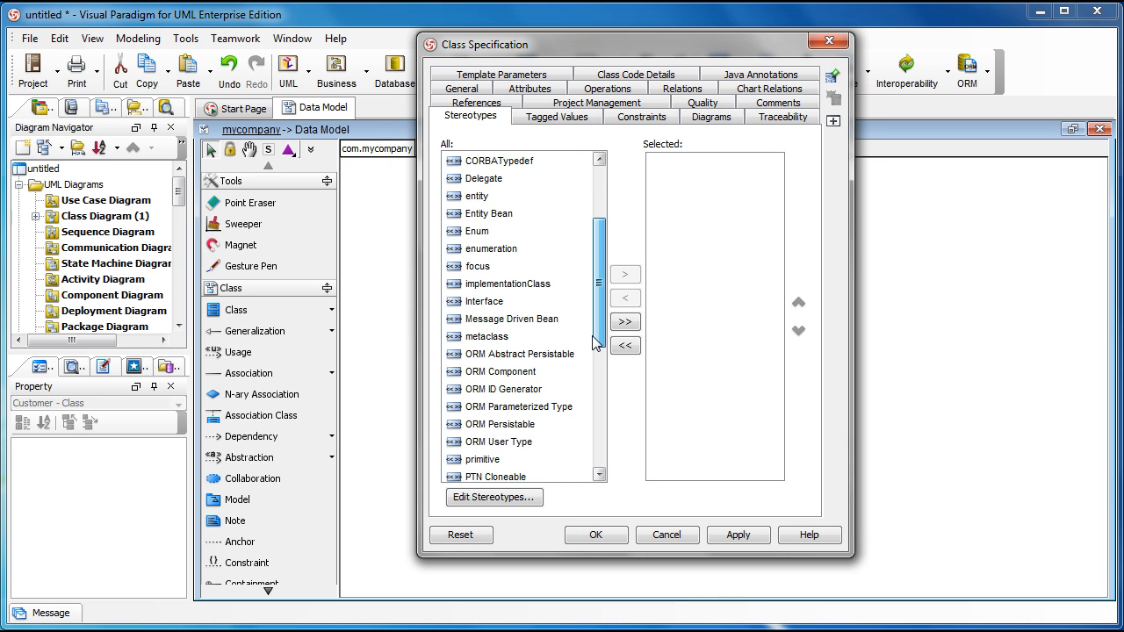
pyautogui.click(505, 424)
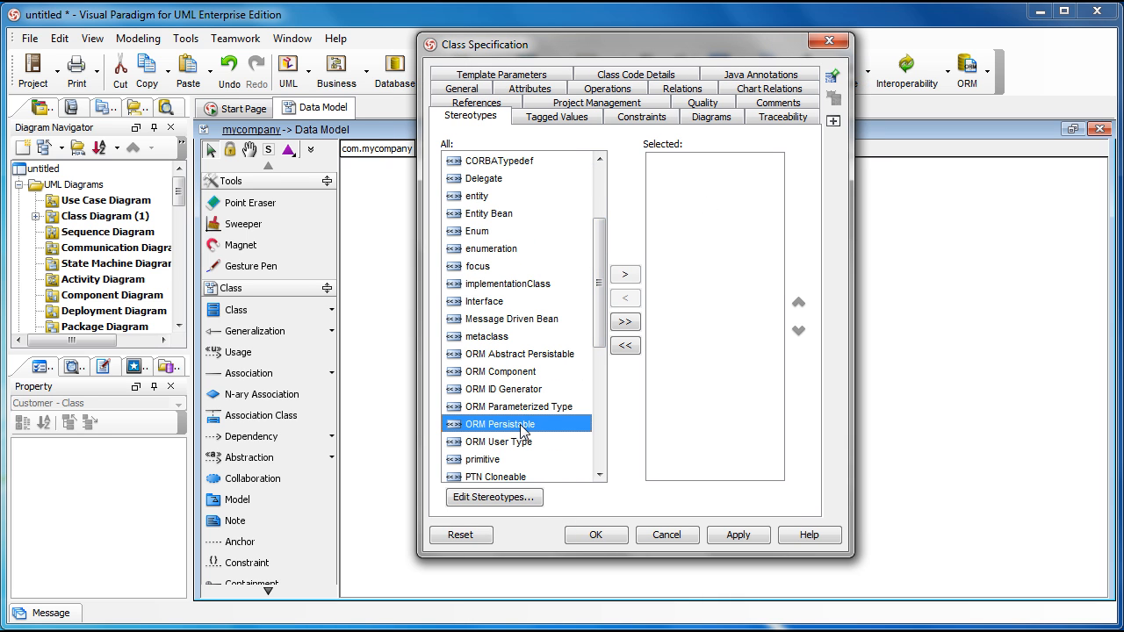
pyautogui.click(624, 274)
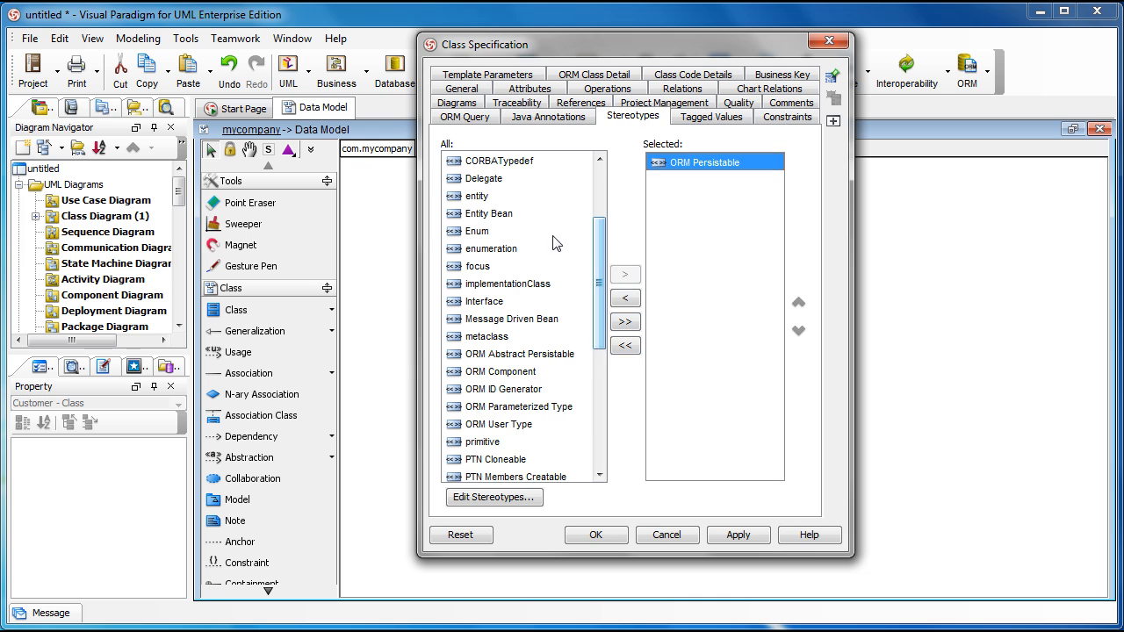
pyautogui.click(490, 213)
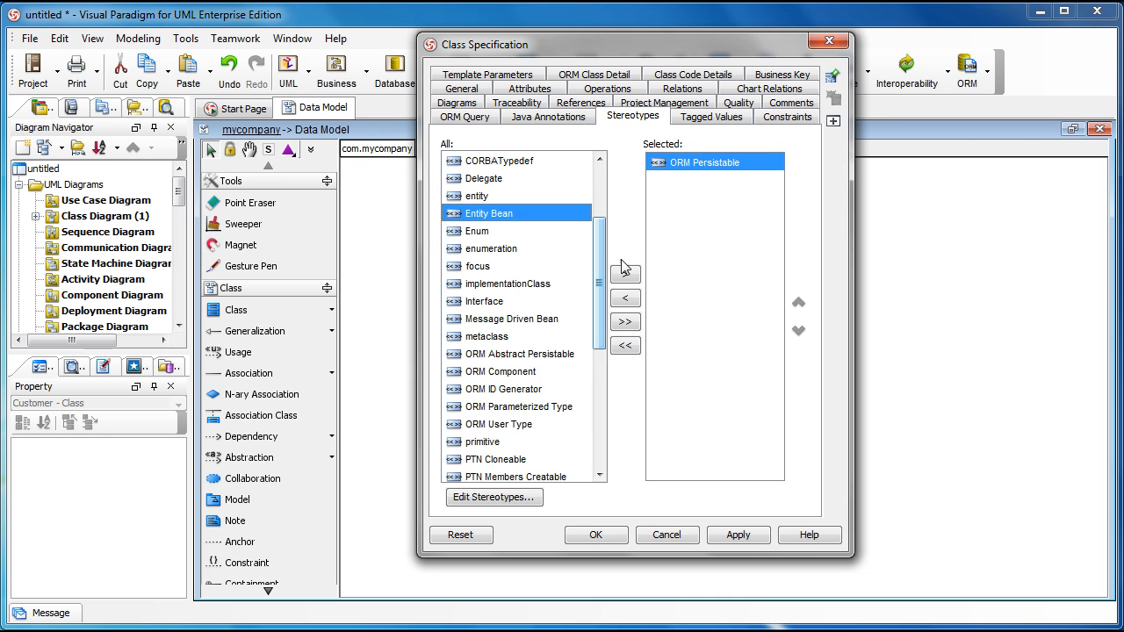
pyautogui.click(624, 271)
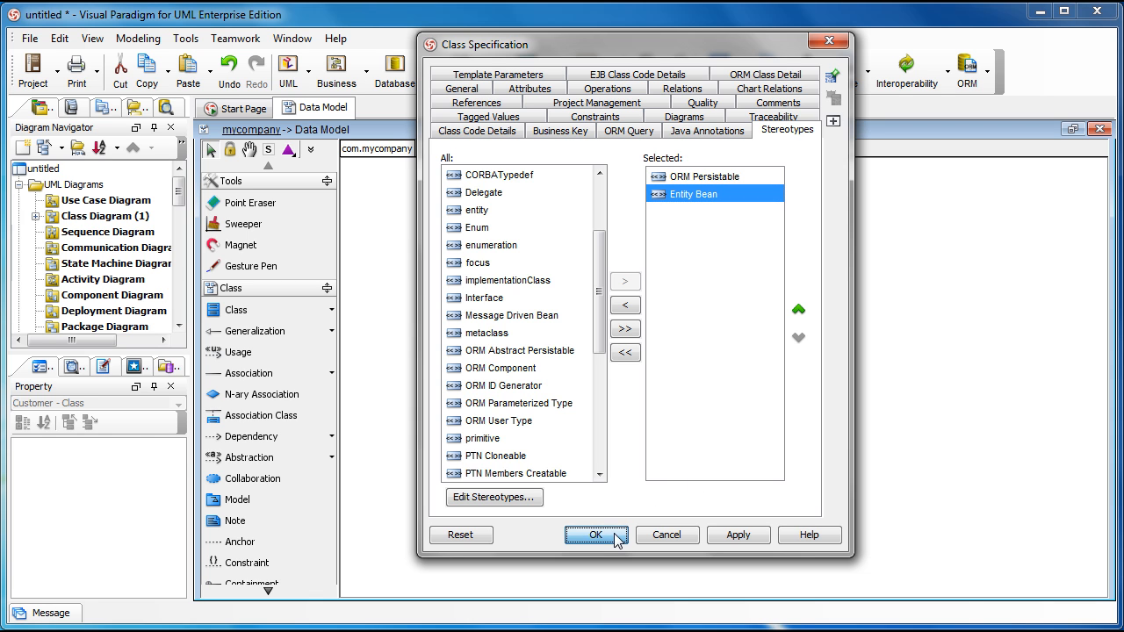
pyautogui.click(596, 535)
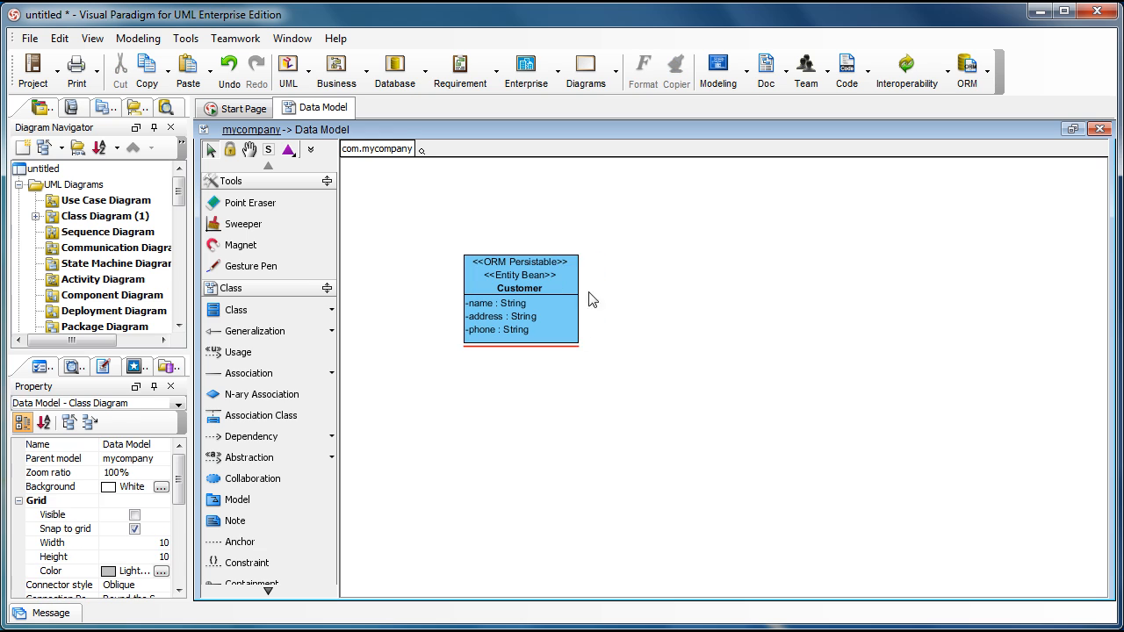
pyautogui.moveTo(650, 307)
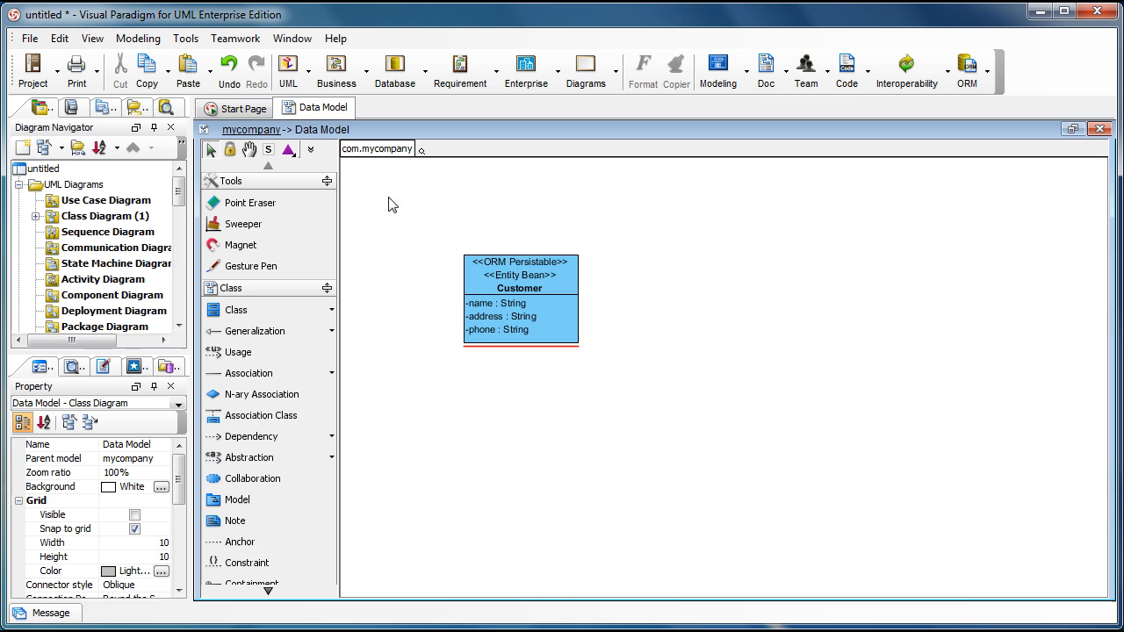
# Step: Open the Tools menu from the menu bar
pyautogui.click(185, 37)
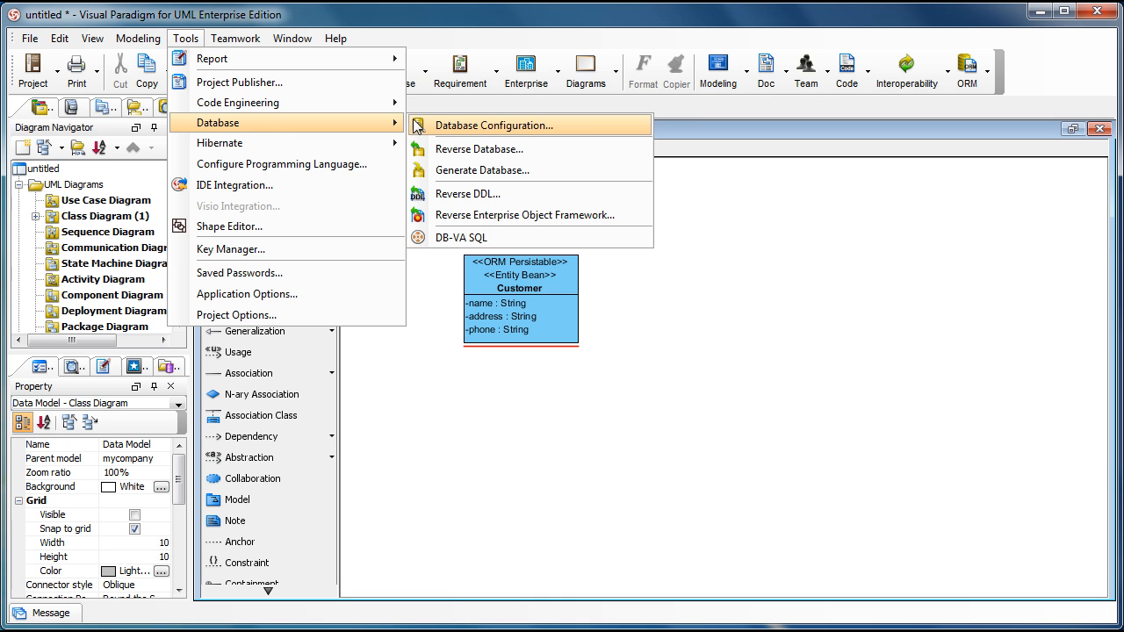
pyautogui.moveTo(606, 124)
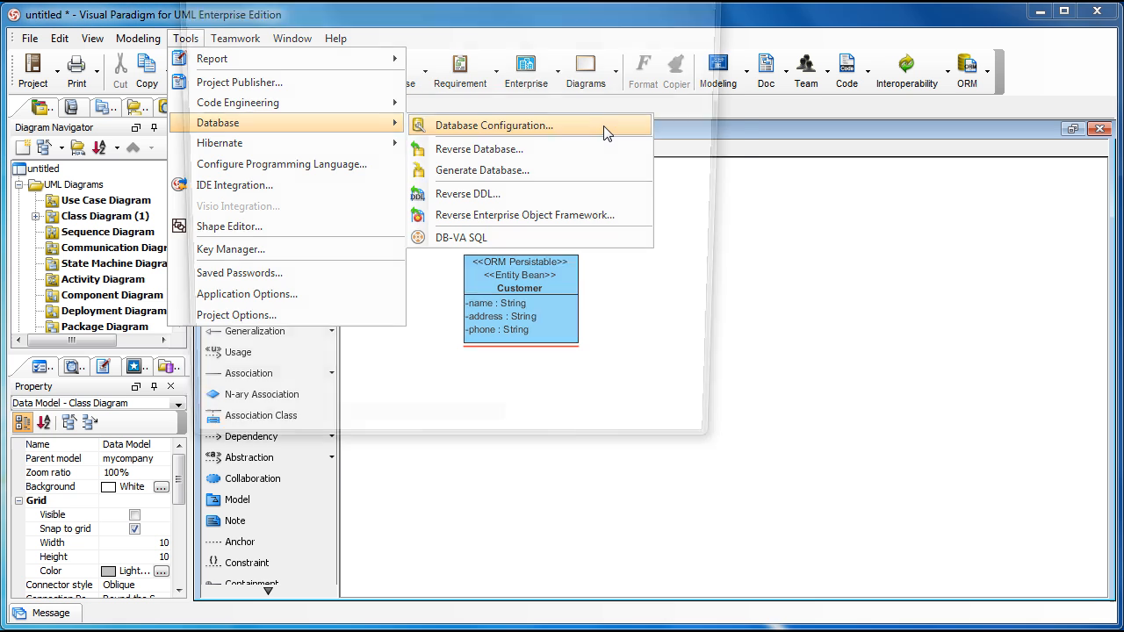
# Step: Select MySQL in Database Configuration and download the Connector/J driver
pyautogui.click(497, 125)
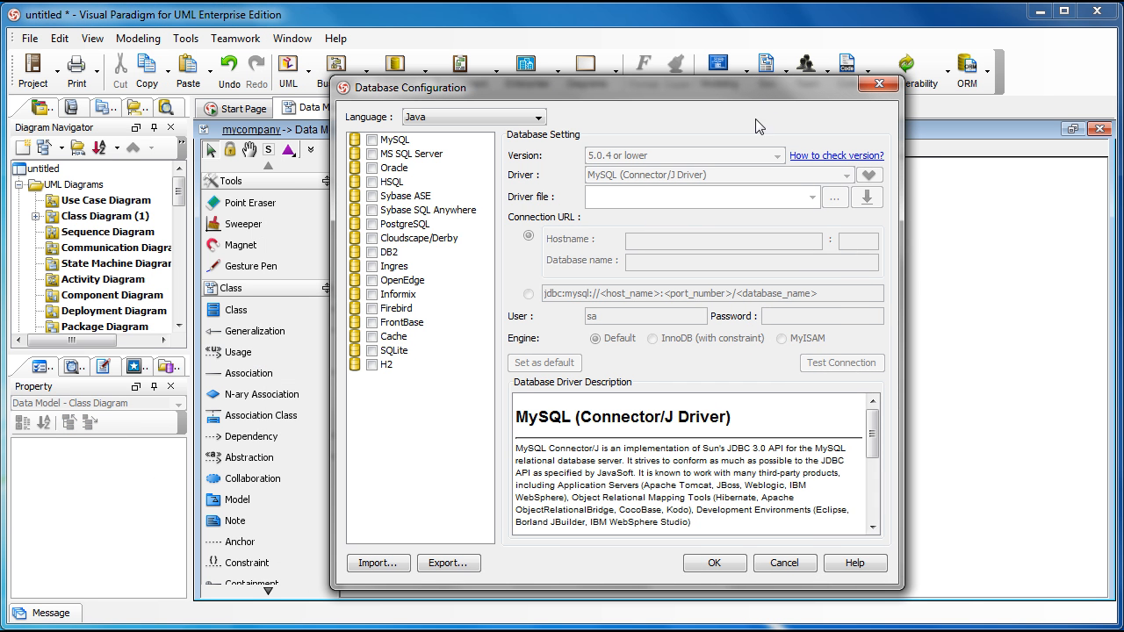
pyautogui.moveTo(654, 179)
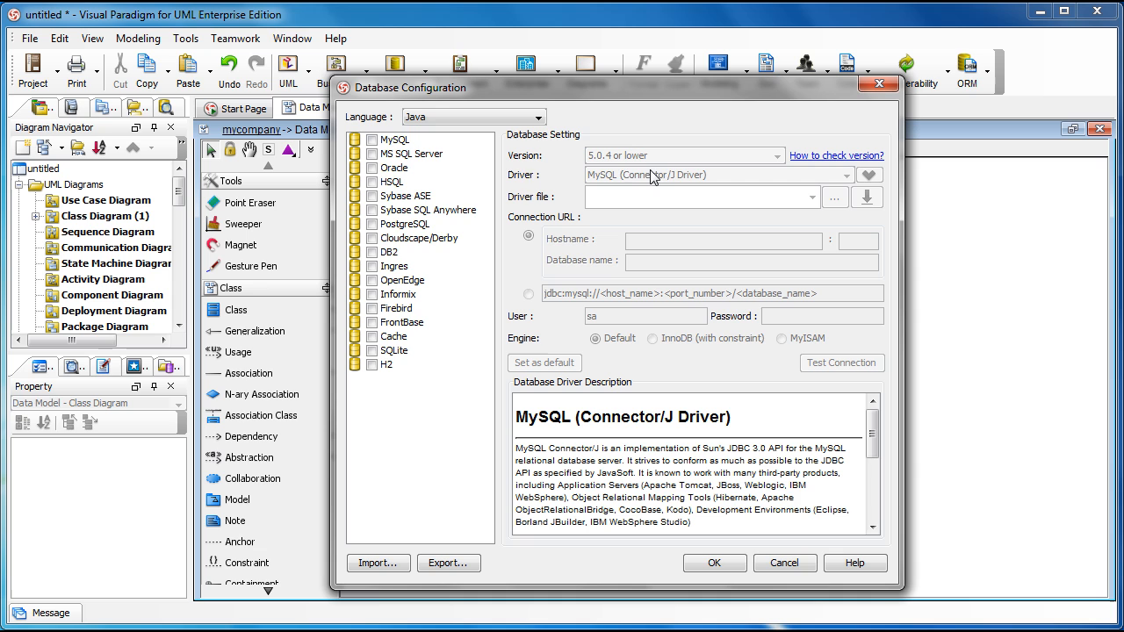
pyautogui.moveTo(376, 149)
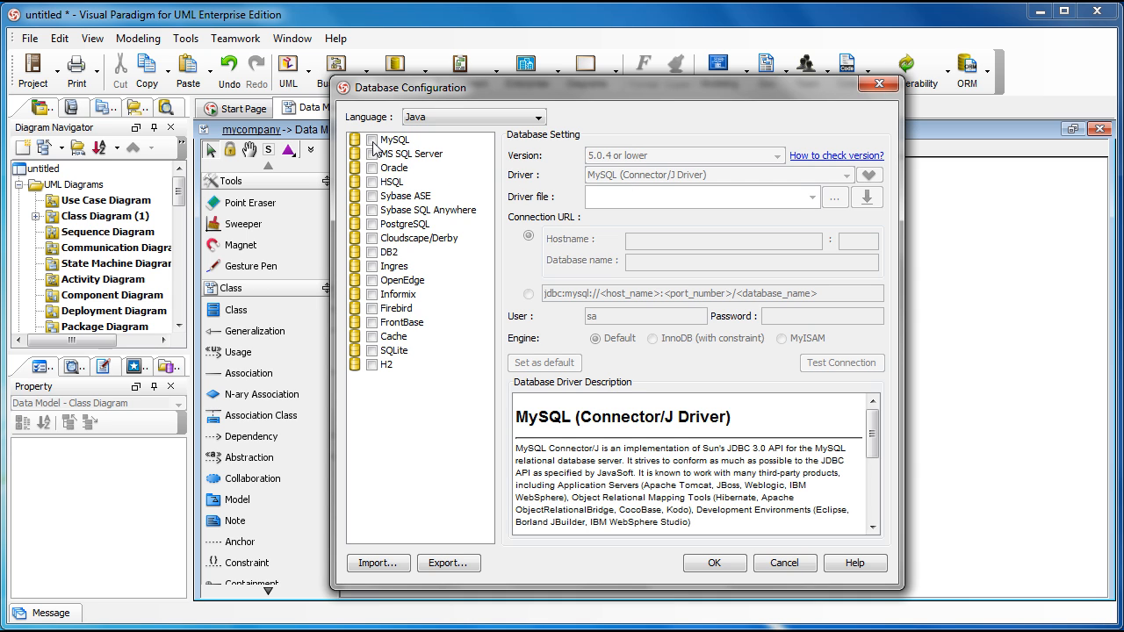
pyautogui.click(372, 140)
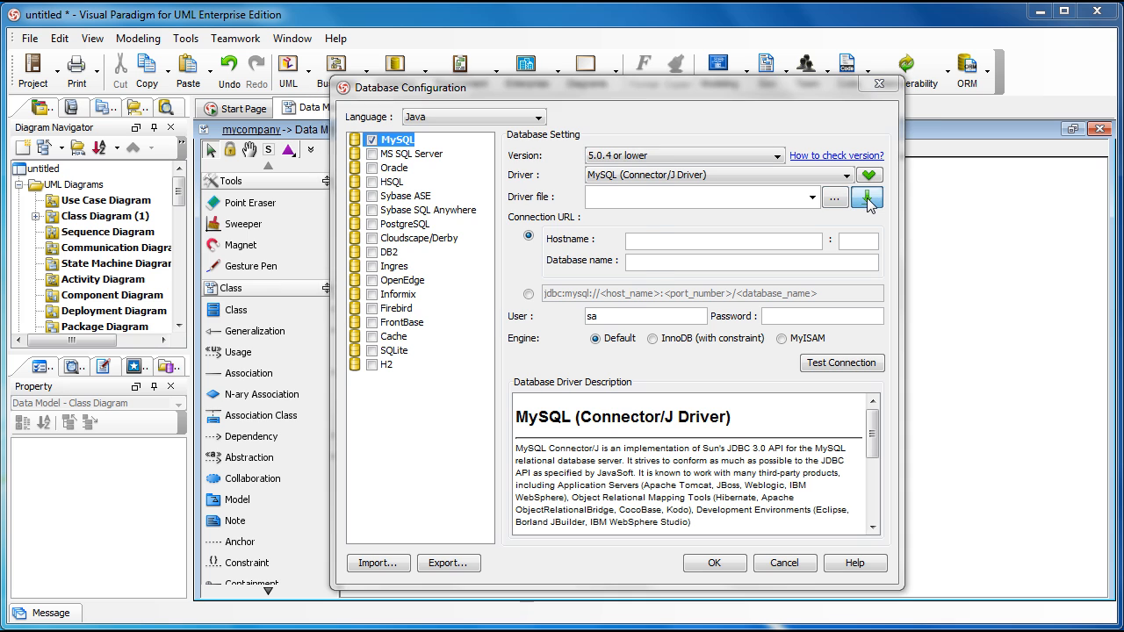
pyautogui.click(866, 197)
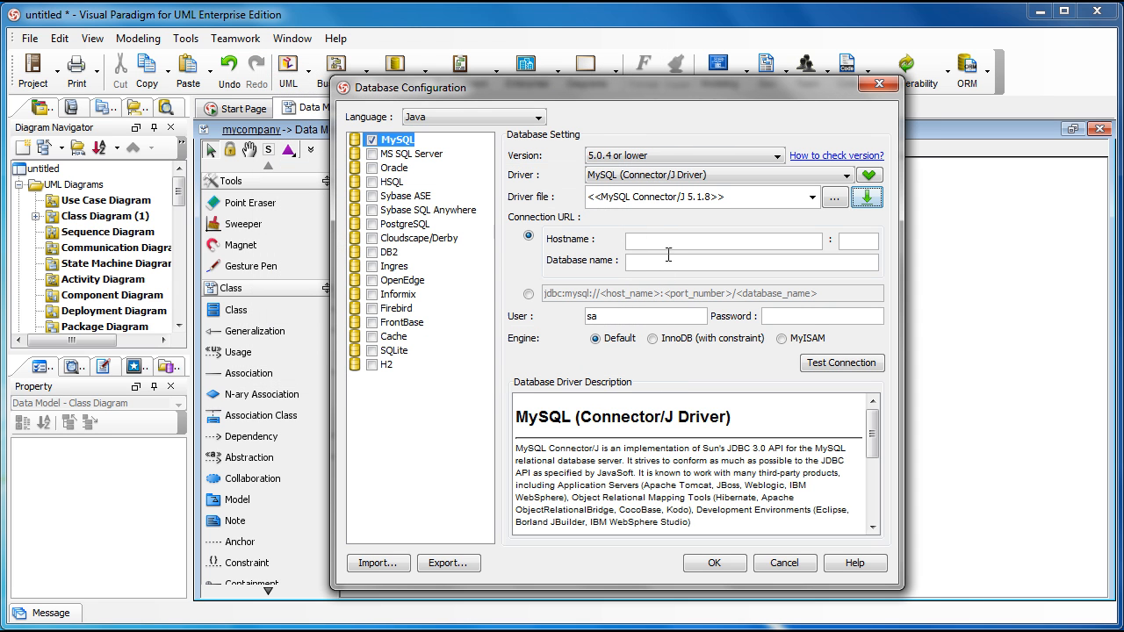
# Step: Enter host localhost, database MyCompany and user root, and save the connection
pyautogui.write('localhost')
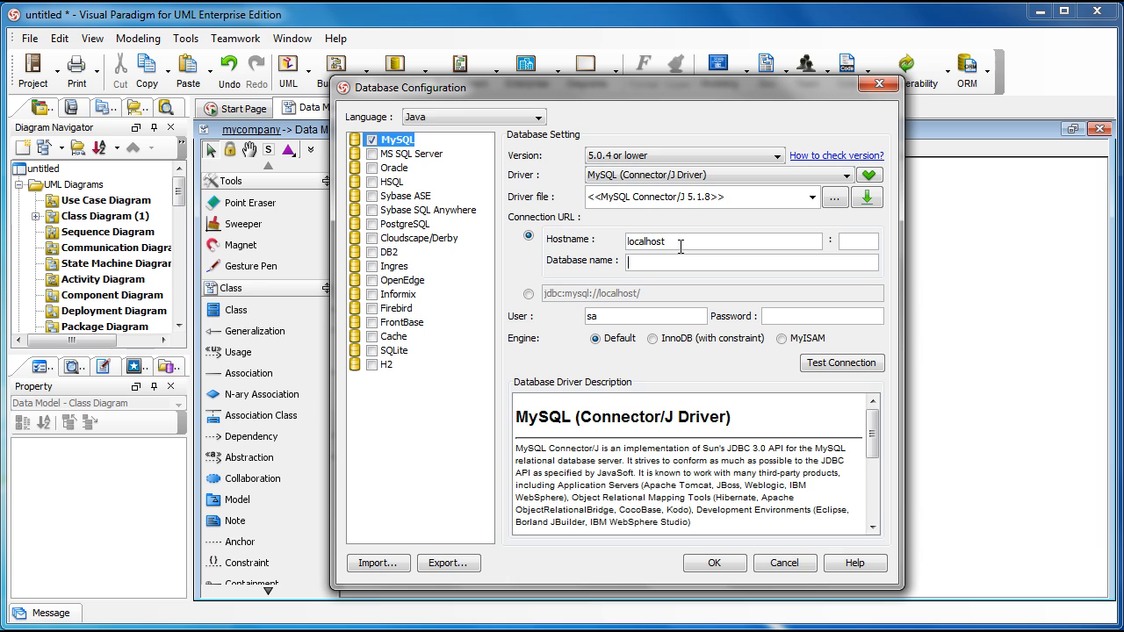
pyautogui.write('MyCompany')
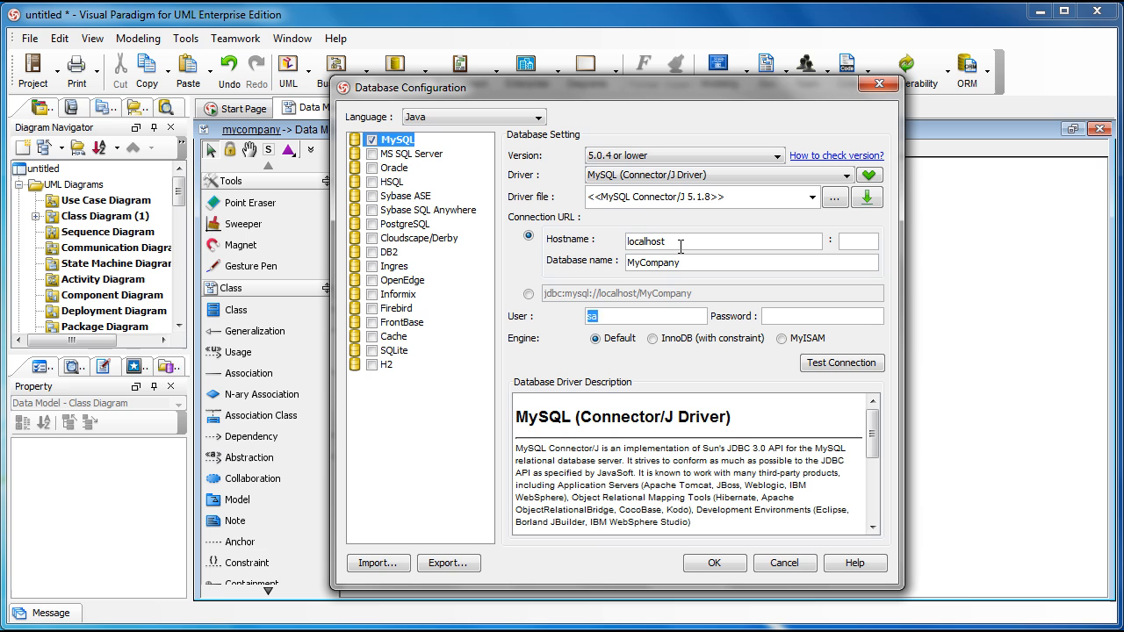
pyautogui.write('root')
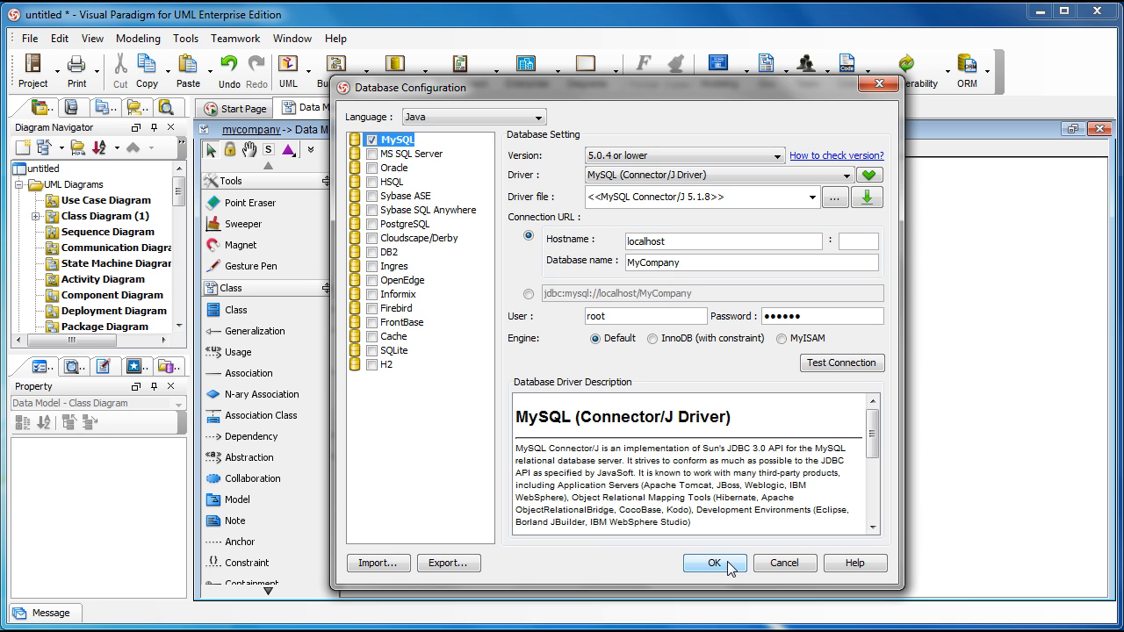
pyautogui.click(714, 563)
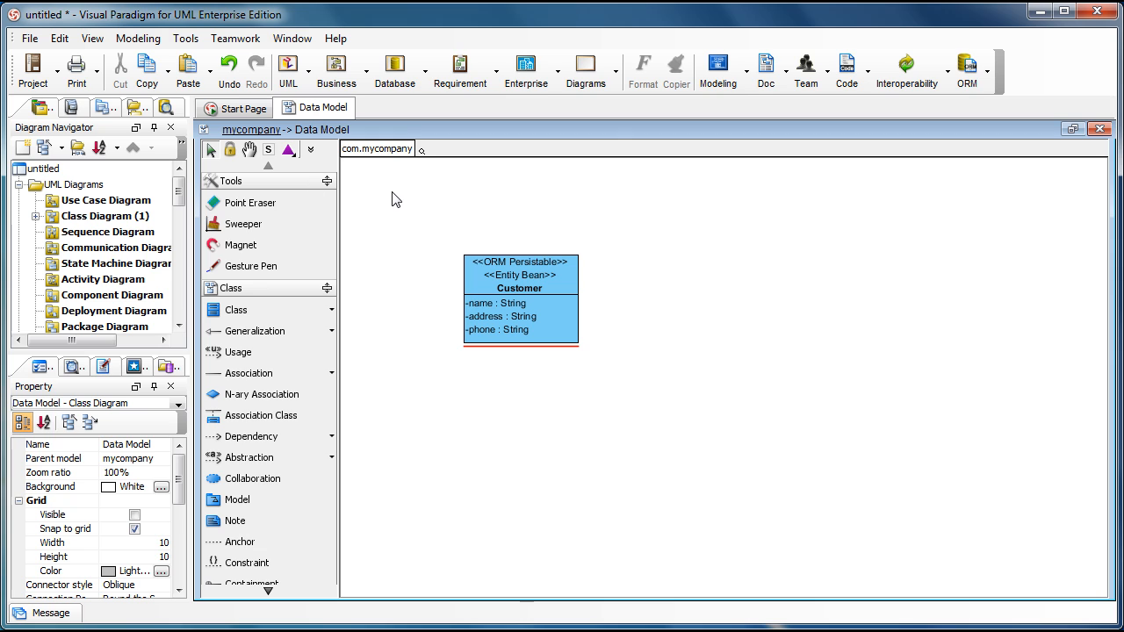
pyautogui.moveTo(393, 187)
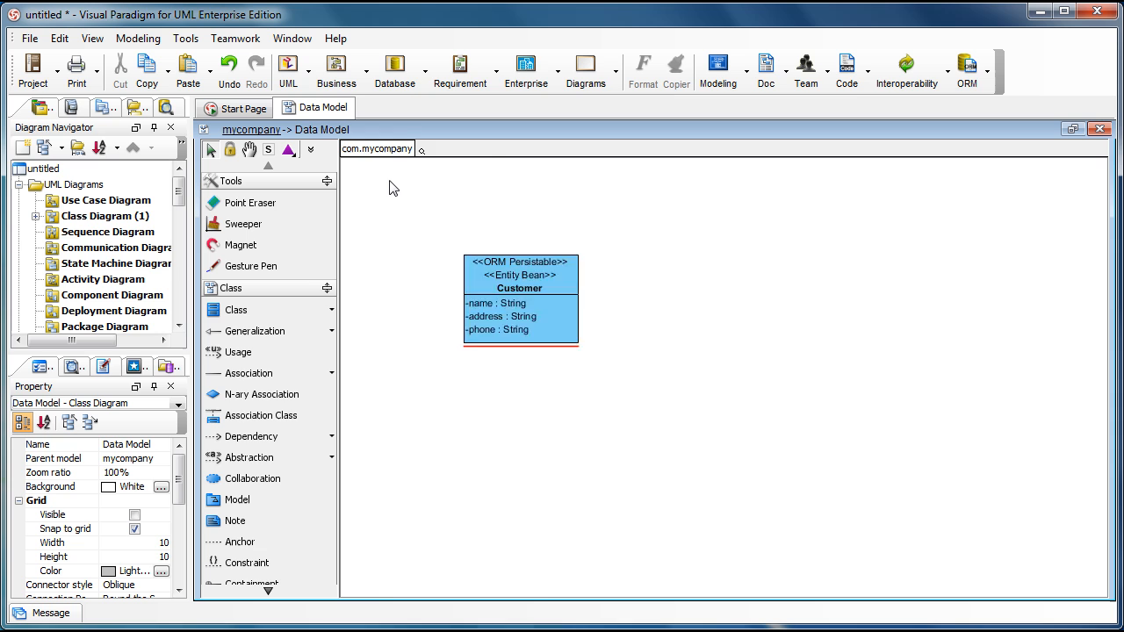
# Step: Synchronize the class diagram to an ER diagram, accepting the ID primary key, then return to Data Model
pyautogui.rightClick(395, 188)
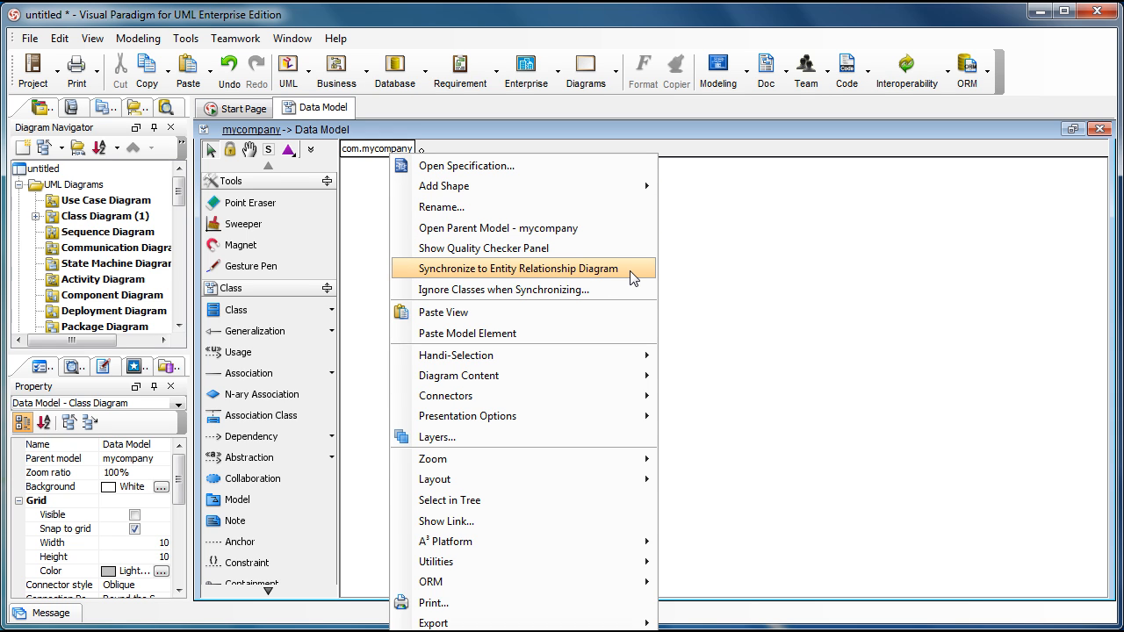
pyautogui.click(516, 268)
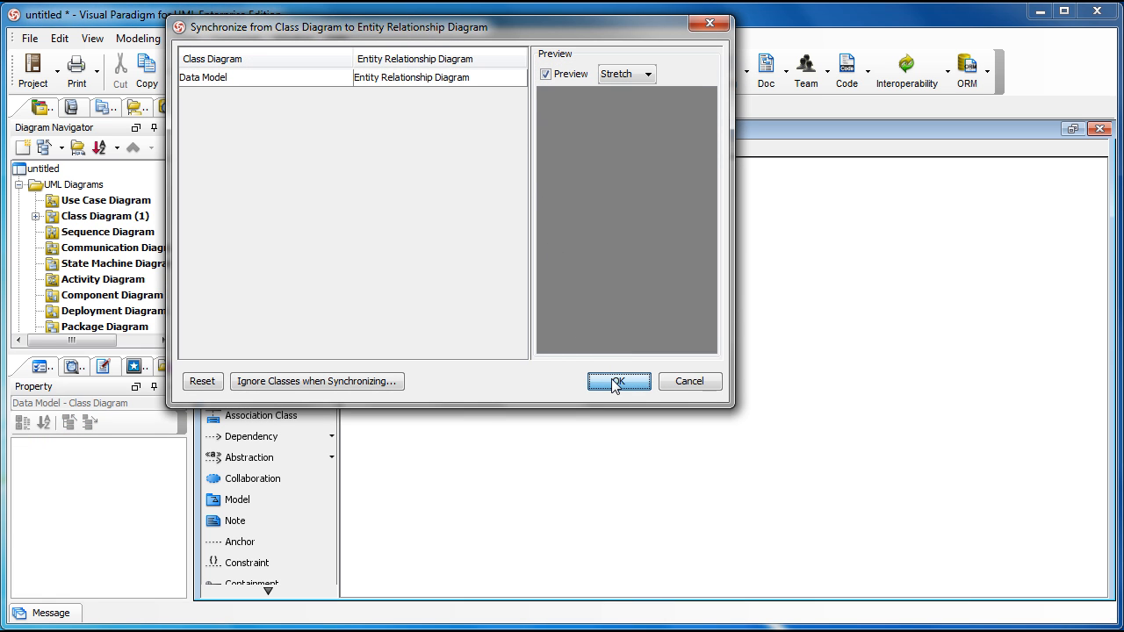
pyautogui.click(619, 382)
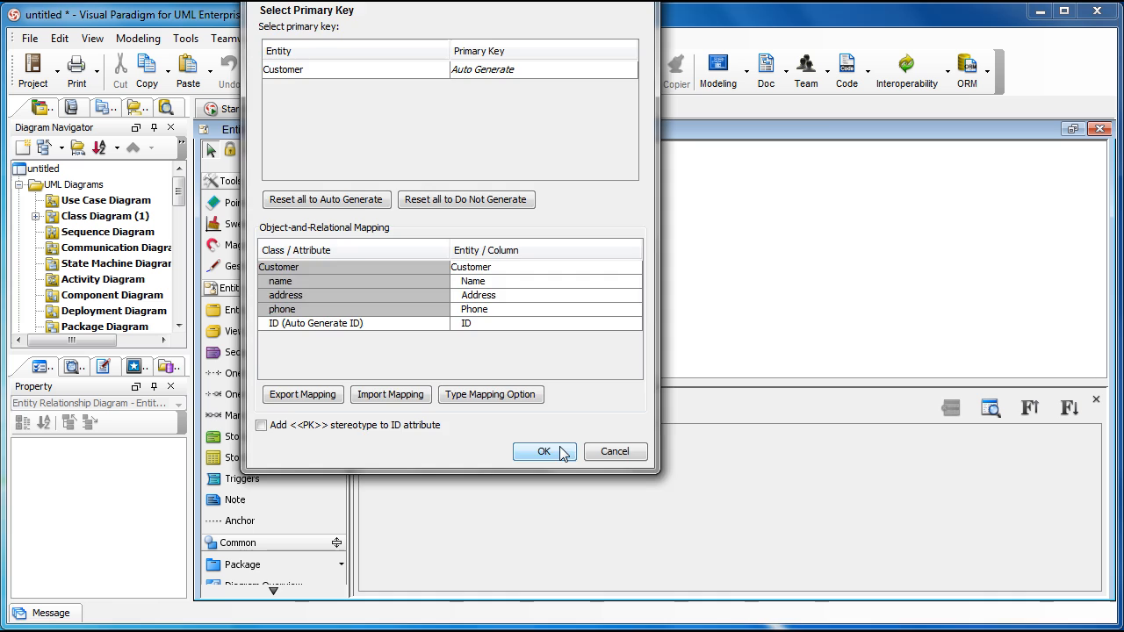
pyautogui.click(544, 452)
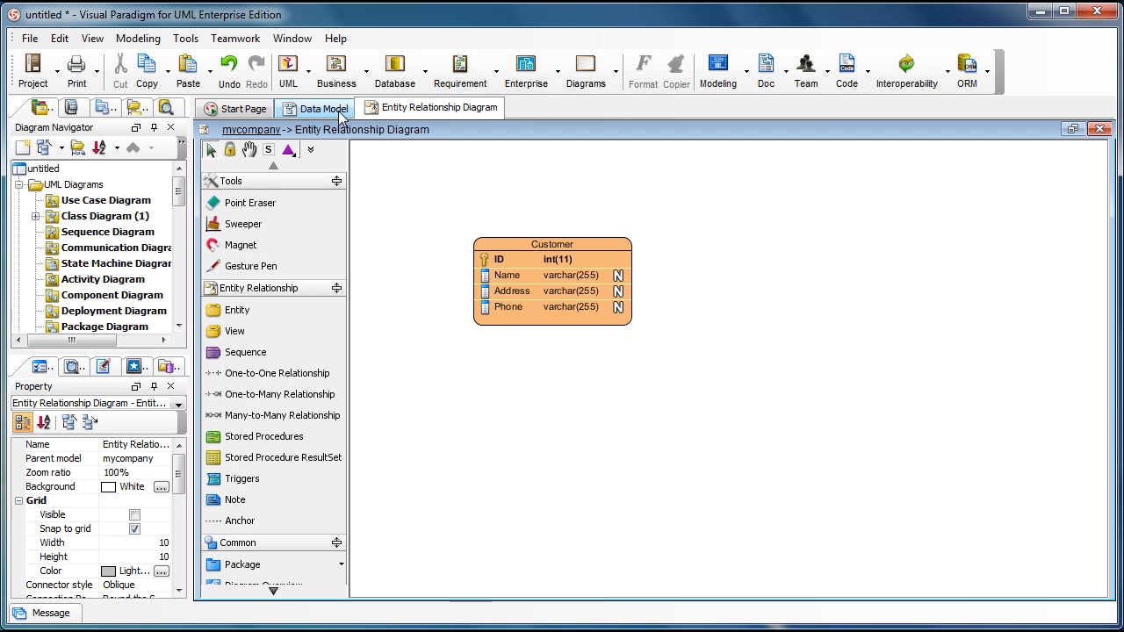
pyautogui.click(314, 108)
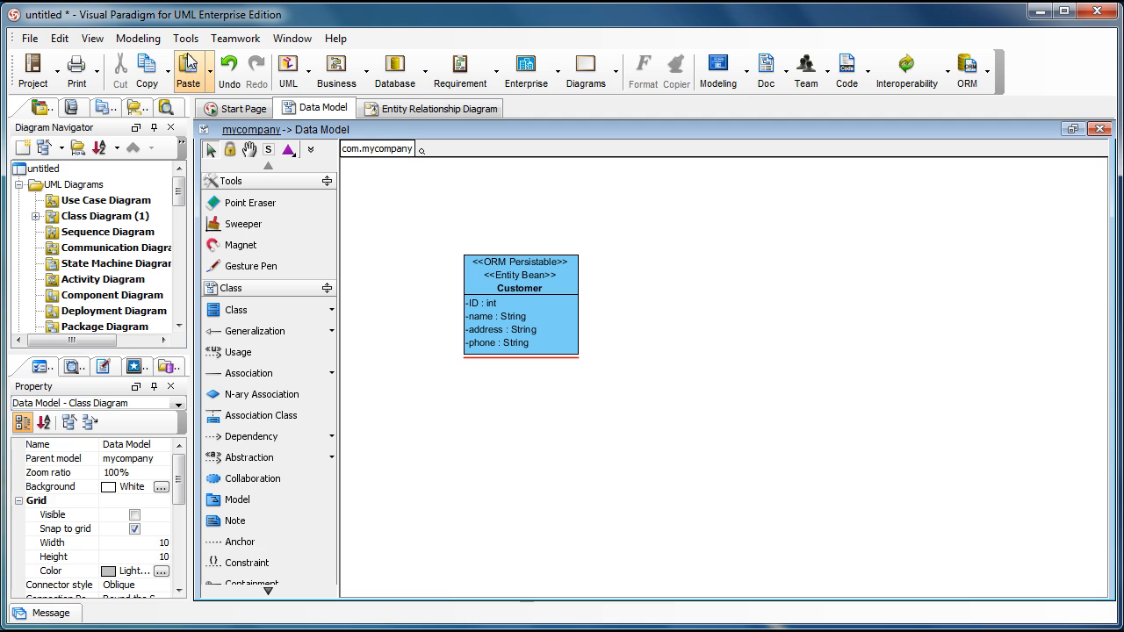
# Step: Start Java Round-trip code generation and browse for a different output folder
pyautogui.click(185, 38)
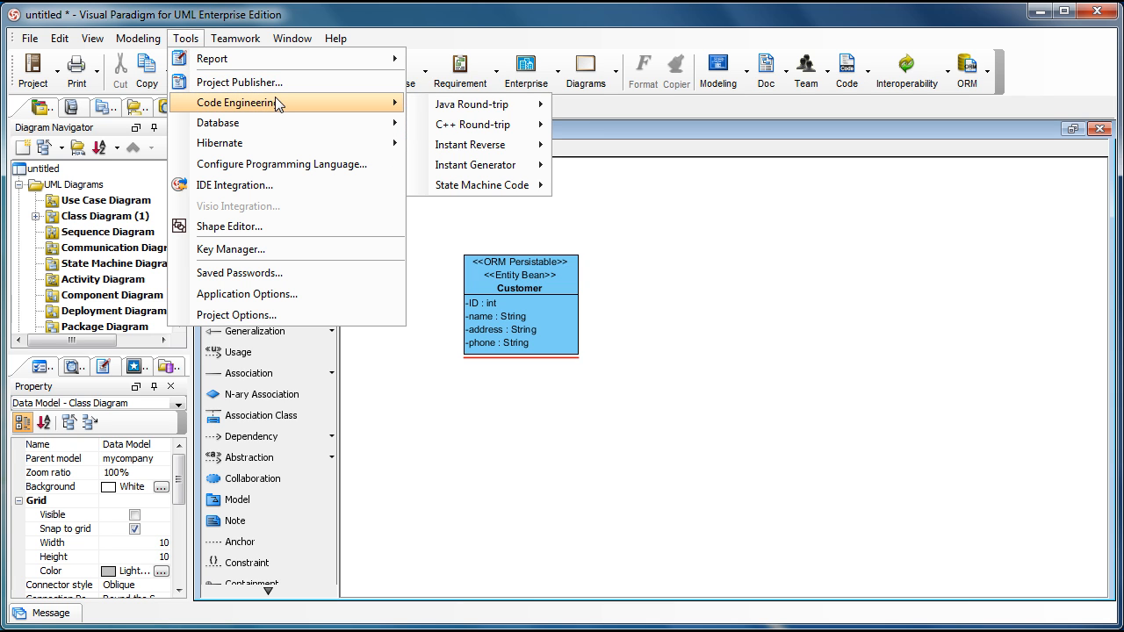
pyautogui.moveTo(474, 104)
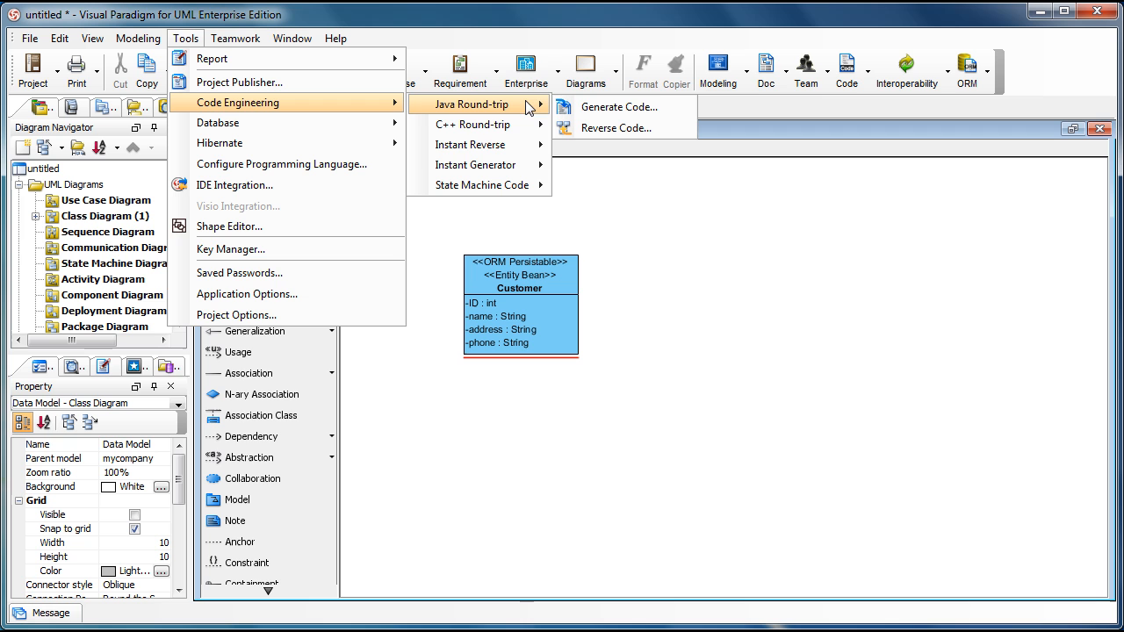
pyautogui.click(621, 106)
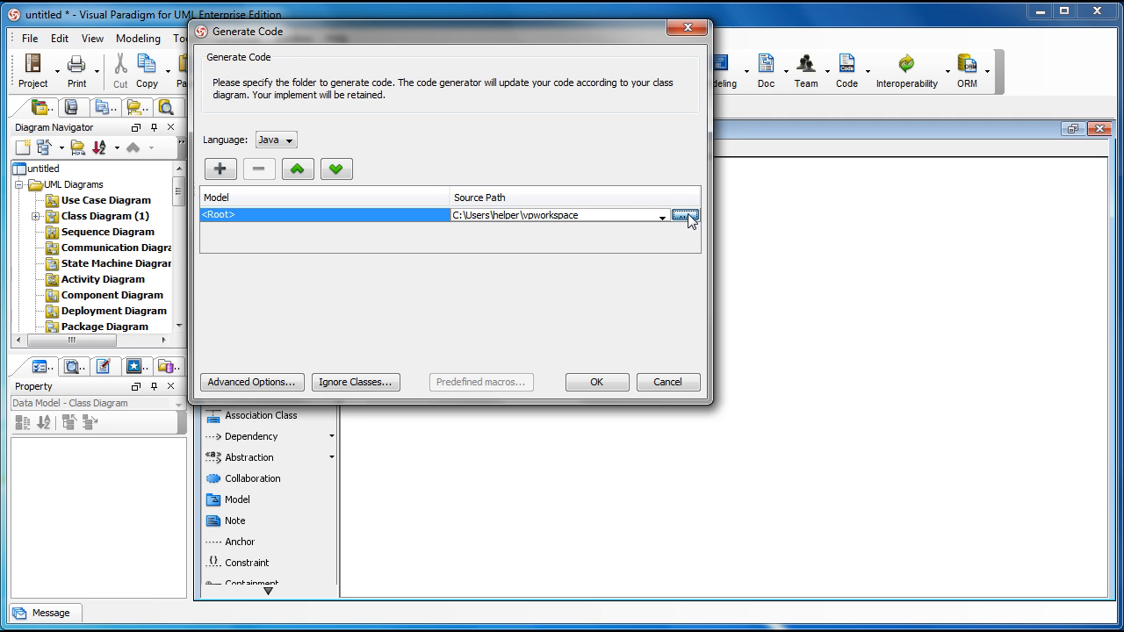
pyautogui.click(685, 215)
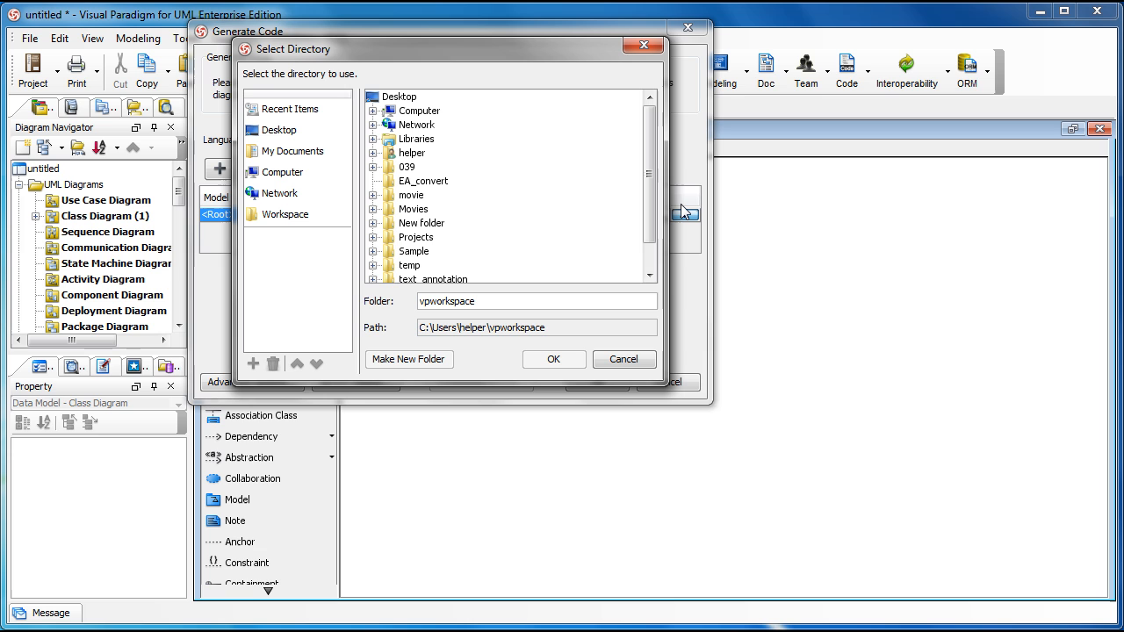
# Step: Create a new src folder on C: and generate the Java code into it
pyautogui.click(284, 214)
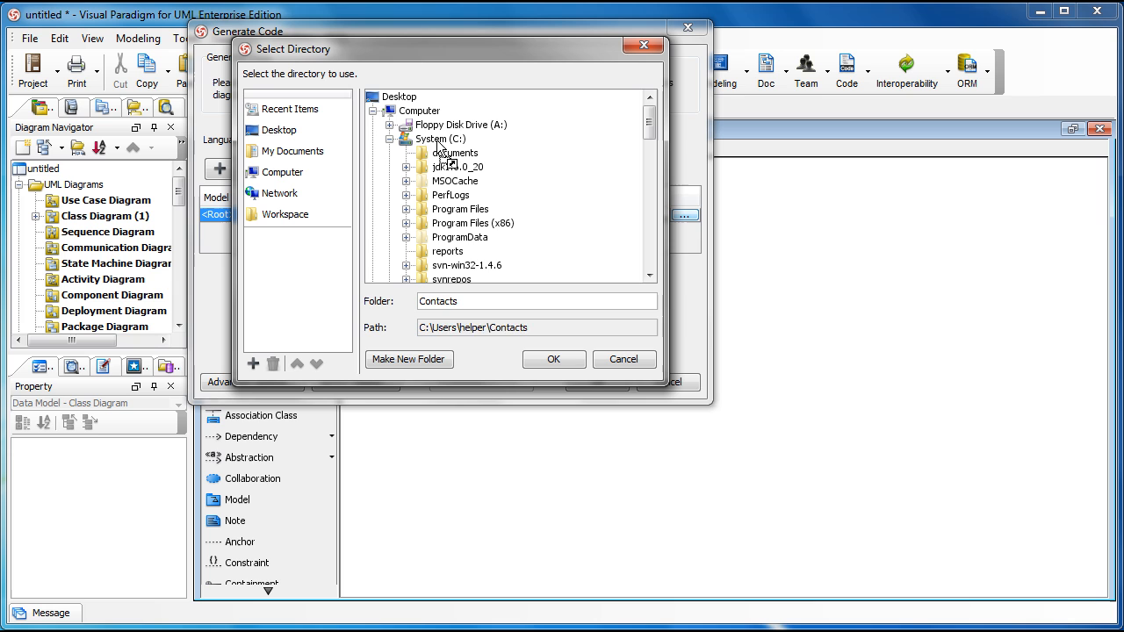
pyautogui.click(408, 359)
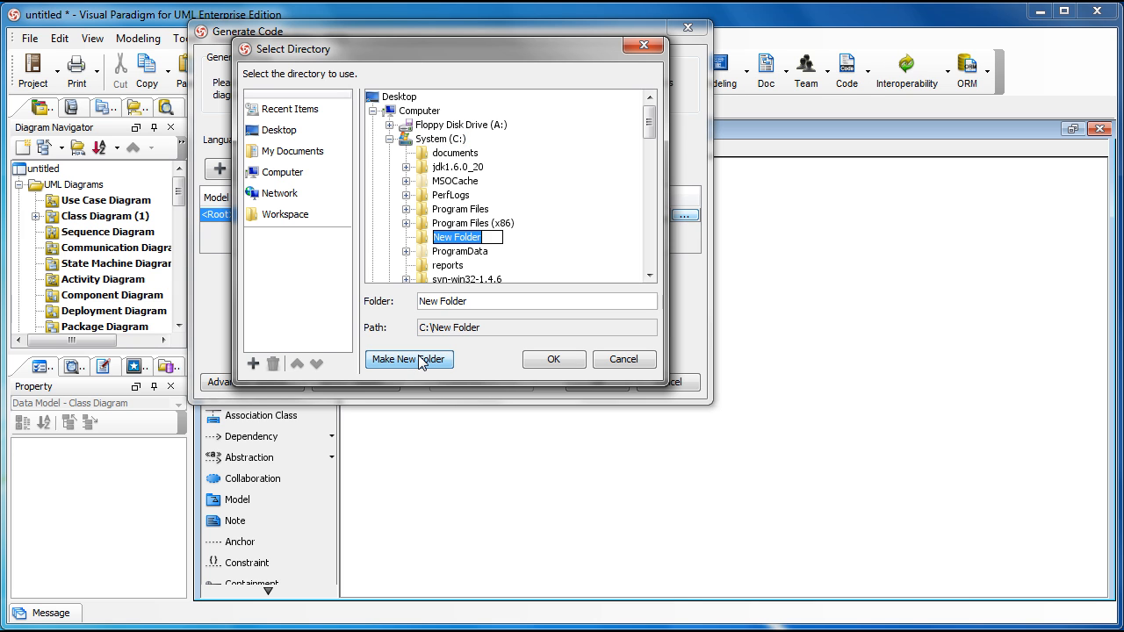
pyautogui.write('src')
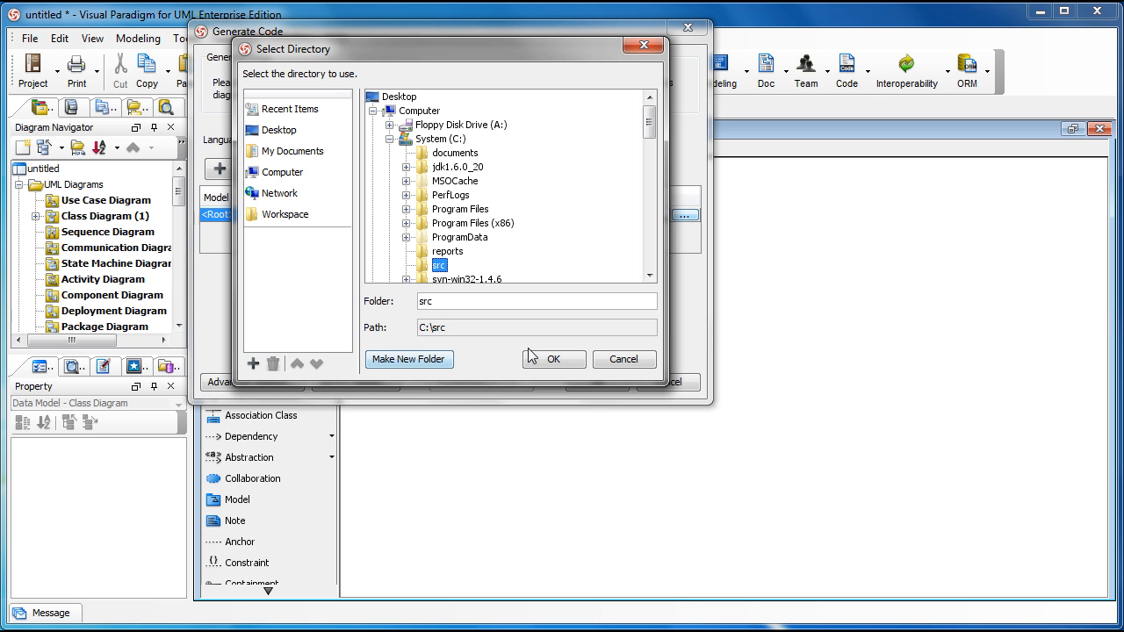
pyautogui.click(554, 359)
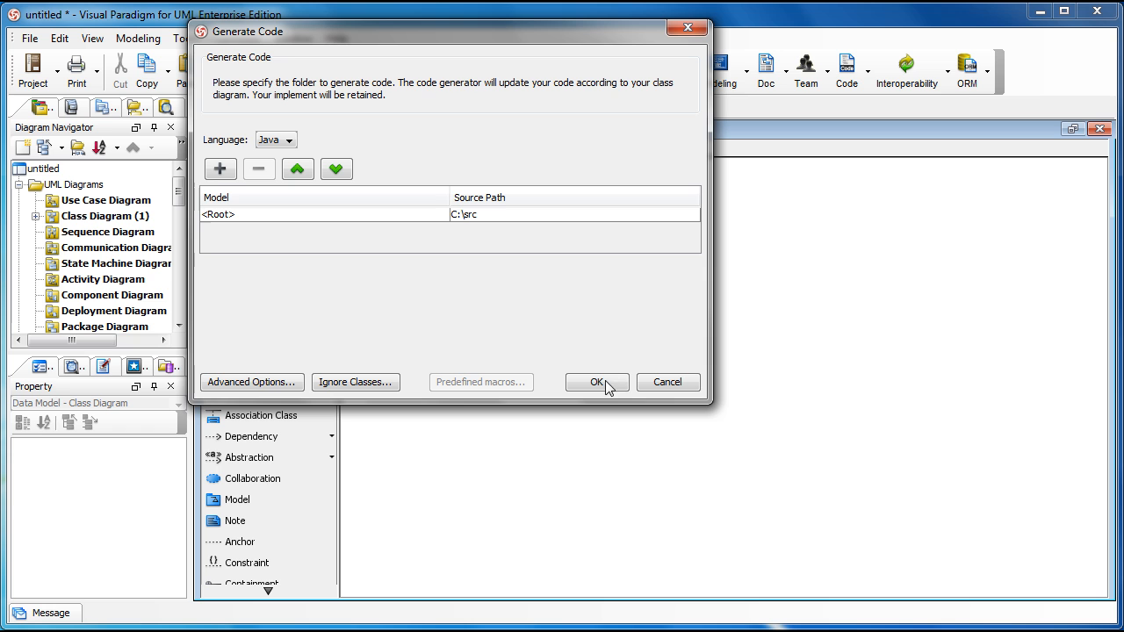
pyautogui.click(596, 382)
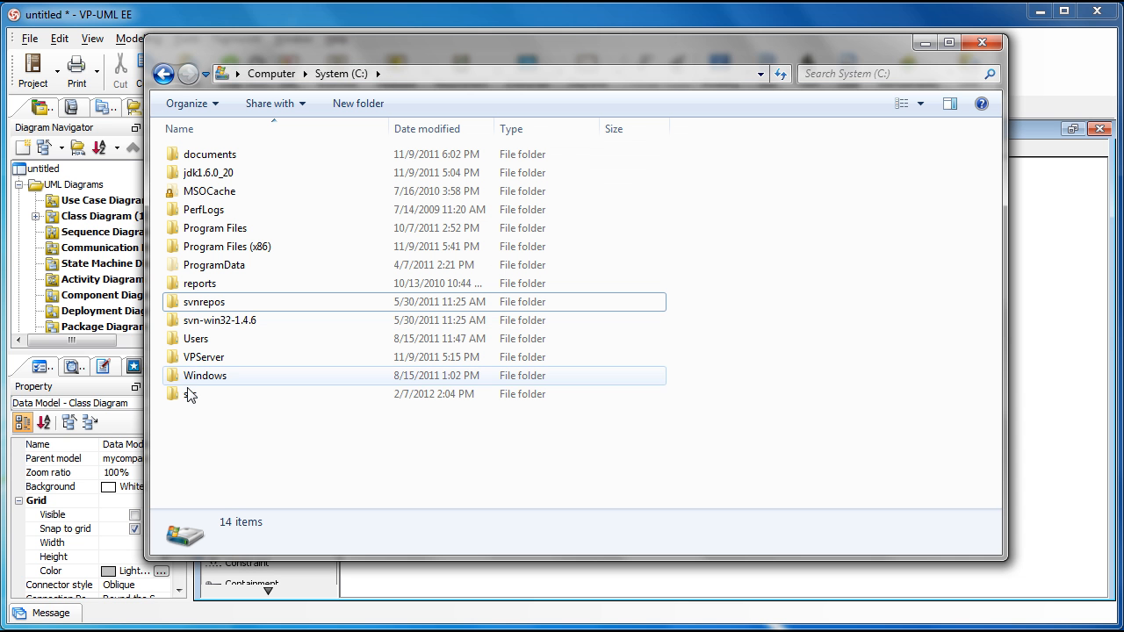
# Step: Navigate to src\com\mycompany and open Customer.java in PSPad to inspect its class declaration
pyautogui.doubleClick(190, 394)
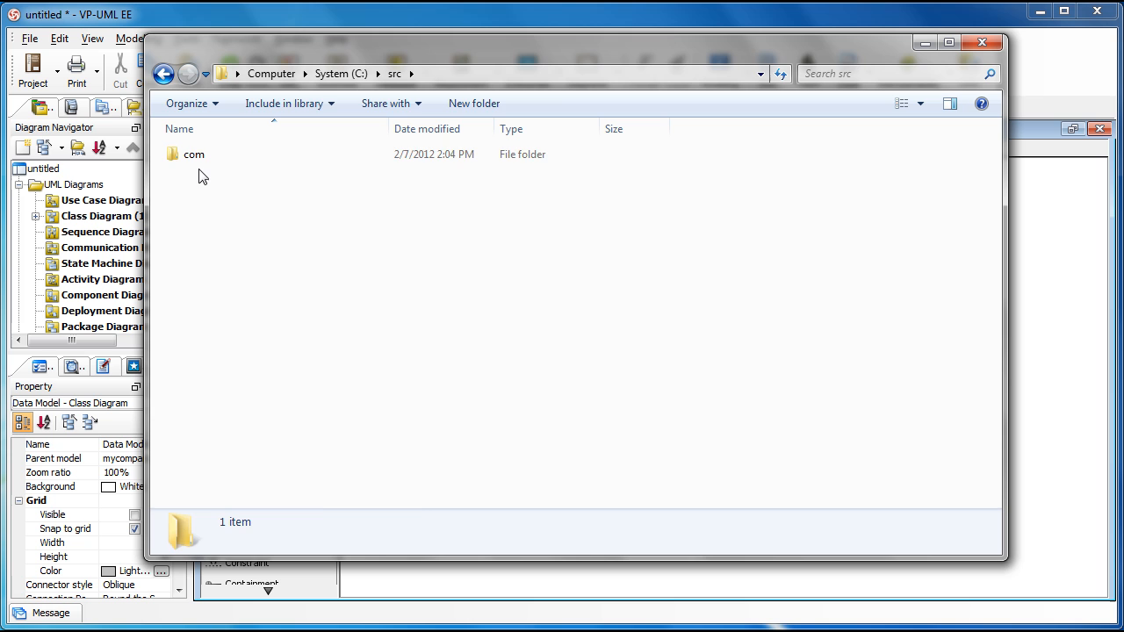
pyautogui.doubleClick(193, 154)
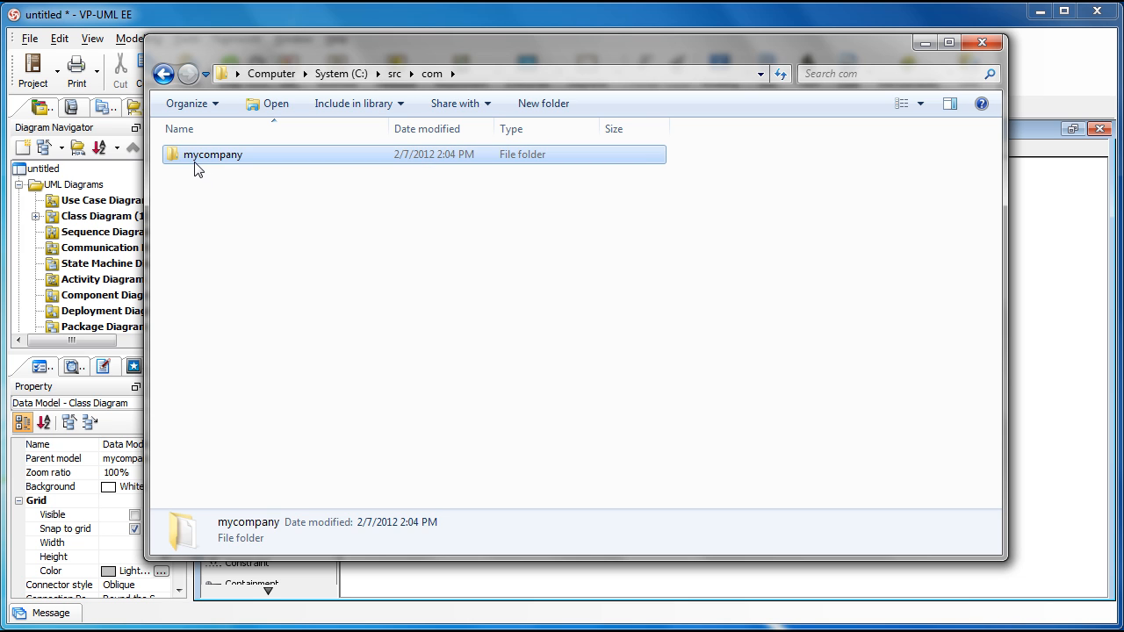
pyautogui.rightClick(215, 155)
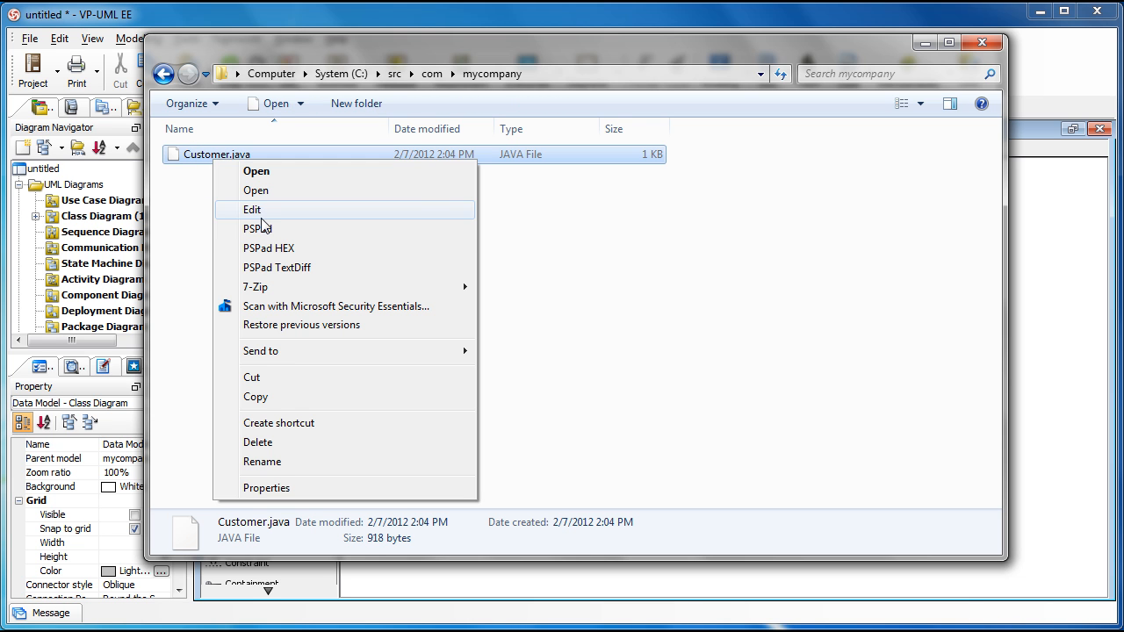
pyautogui.click(252, 209)
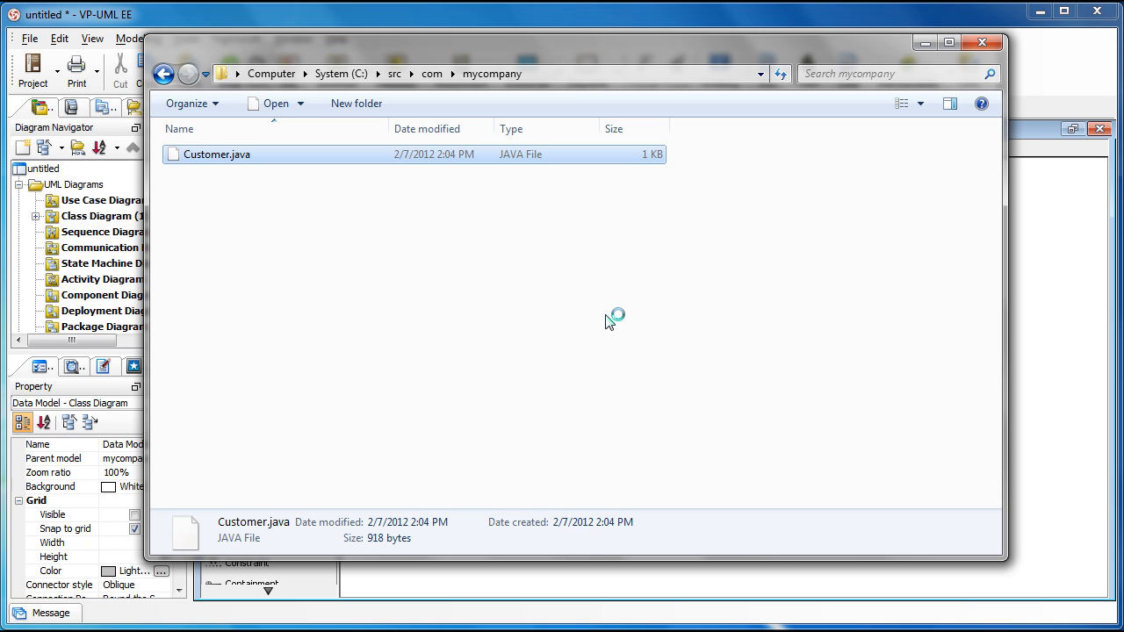
pyautogui.doubleClick(217, 154)
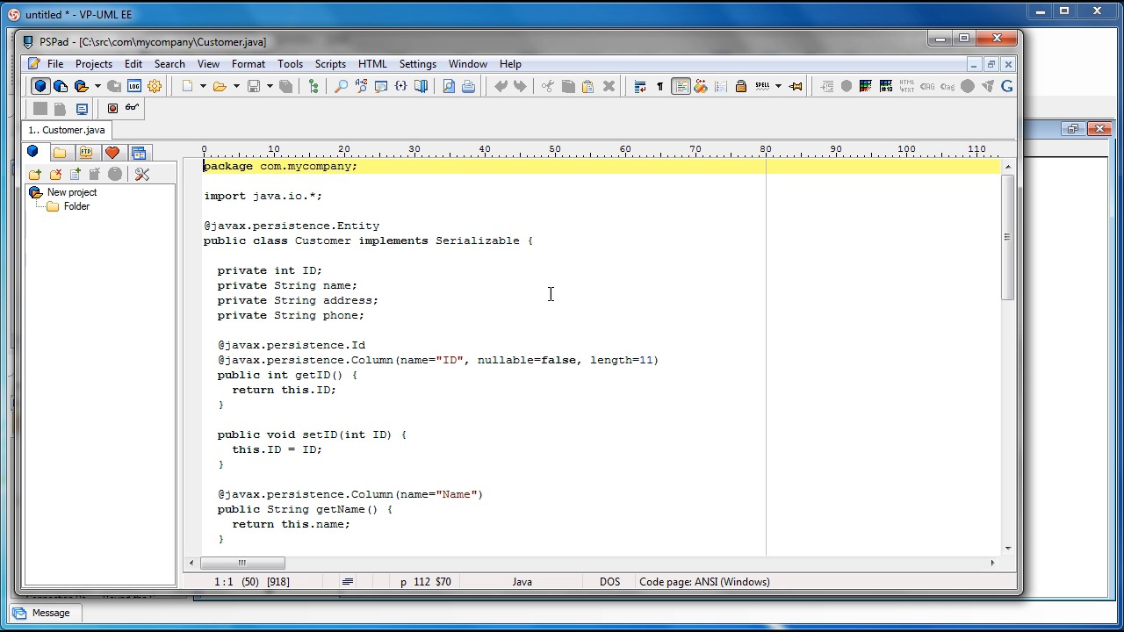
pyautogui.click(625, 240)
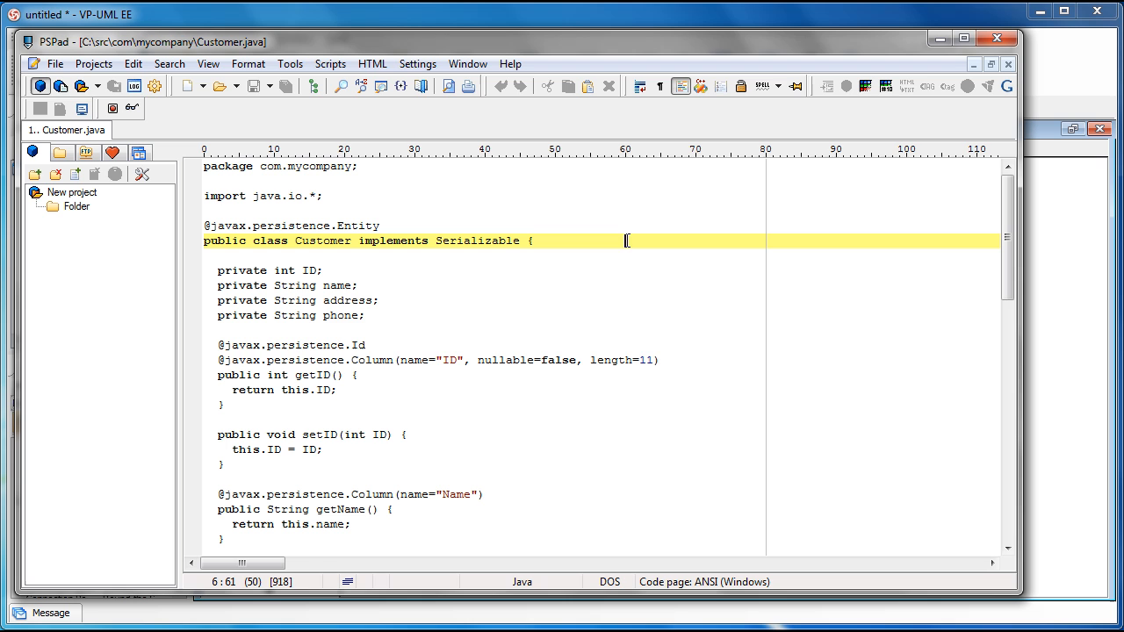